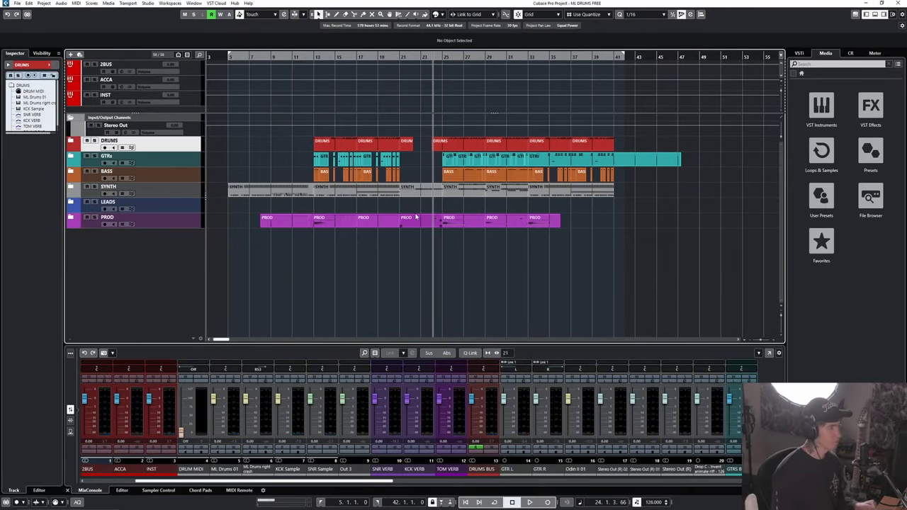
# Peek inside the DRUMS folder, then add an ML Drums instrument track outputting to Stereo Out.
pyautogui.click(71, 141)
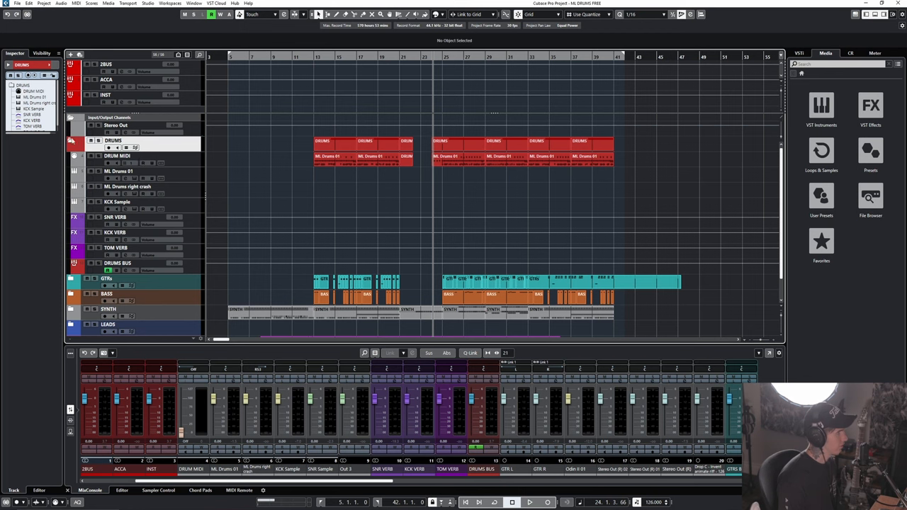
pyautogui.moveTo(74, 145)
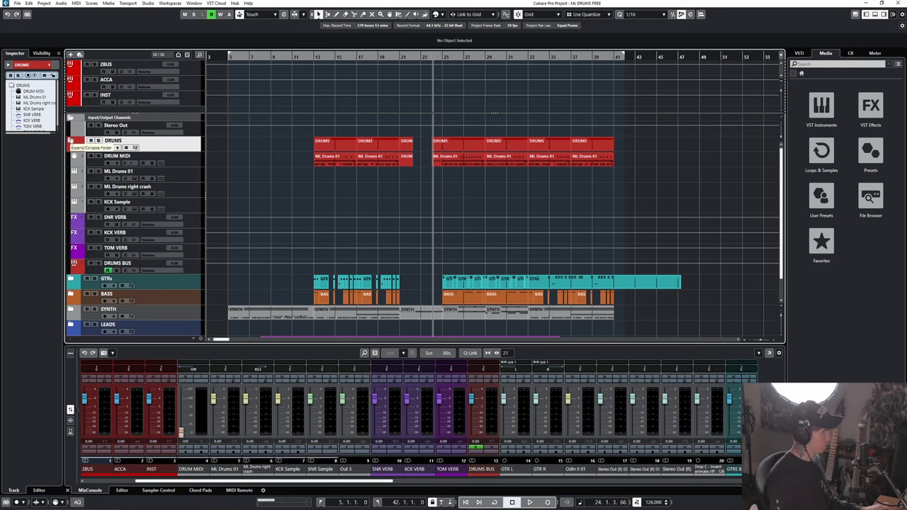
pyautogui.click(71, 140)
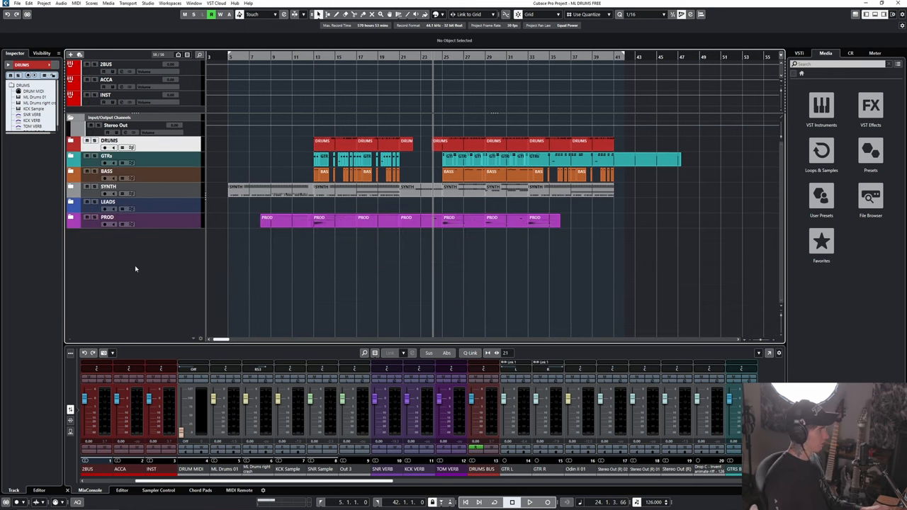
pyautogui.rightClick(136, 268)
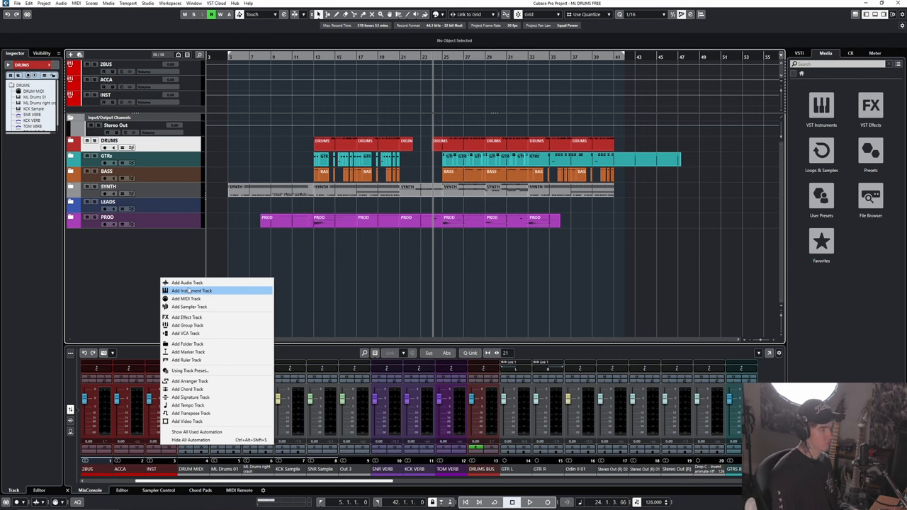
pyautogui.click(190, 291)
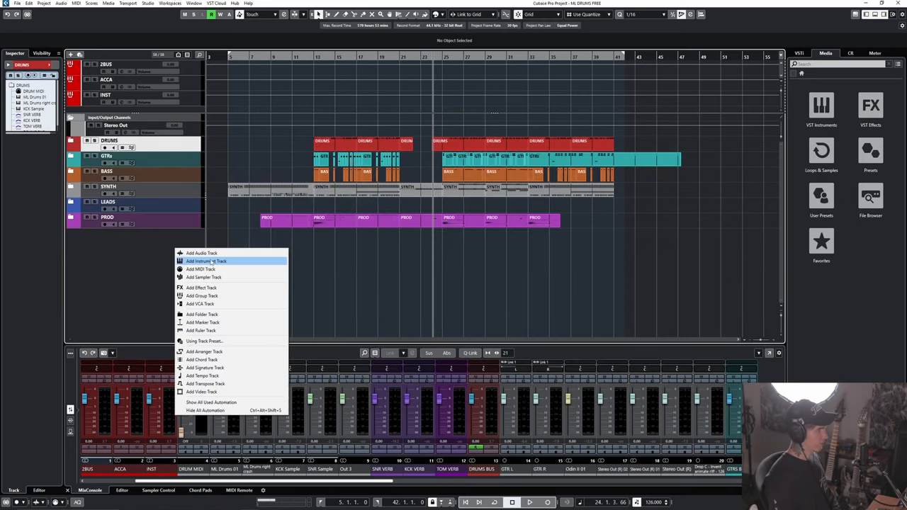
pyautogui.click(207, 261)
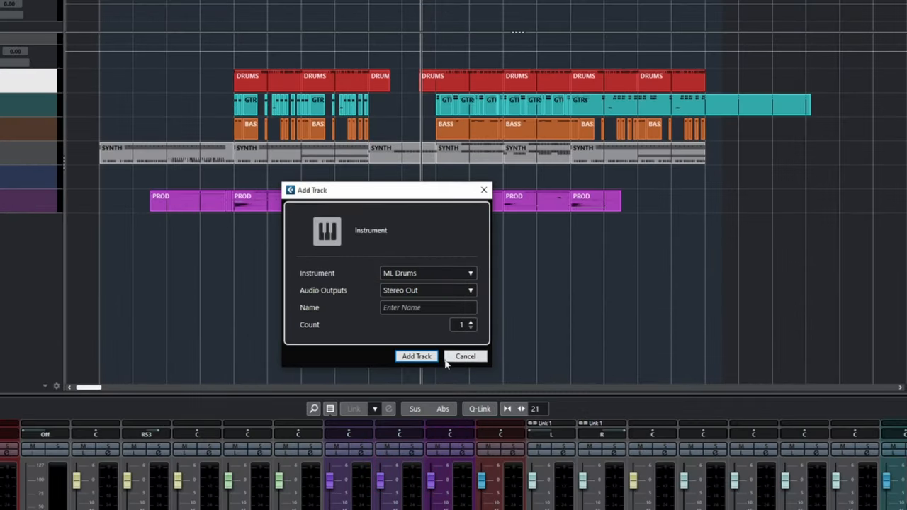
pyautogui.click(465, 356)
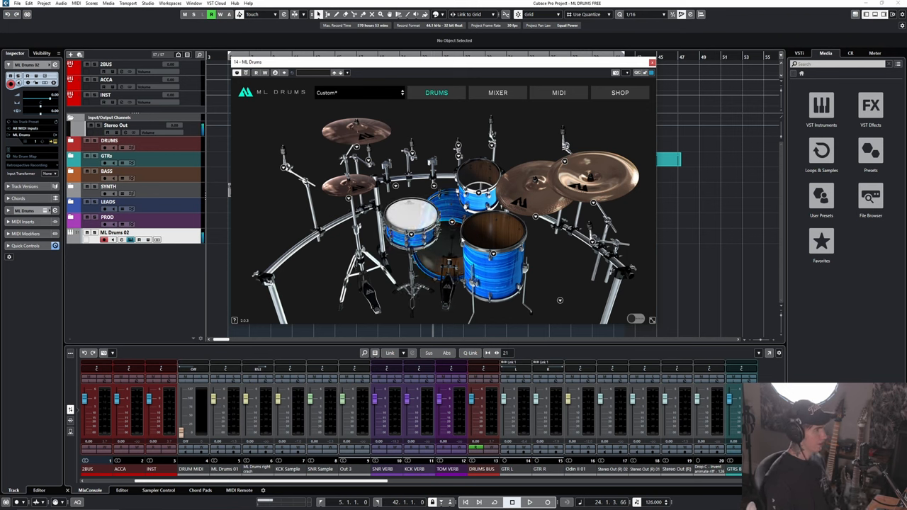
# Review ML Drums' MIDI note mapping and close the instrument window.
pyautogui.click(558, 92)
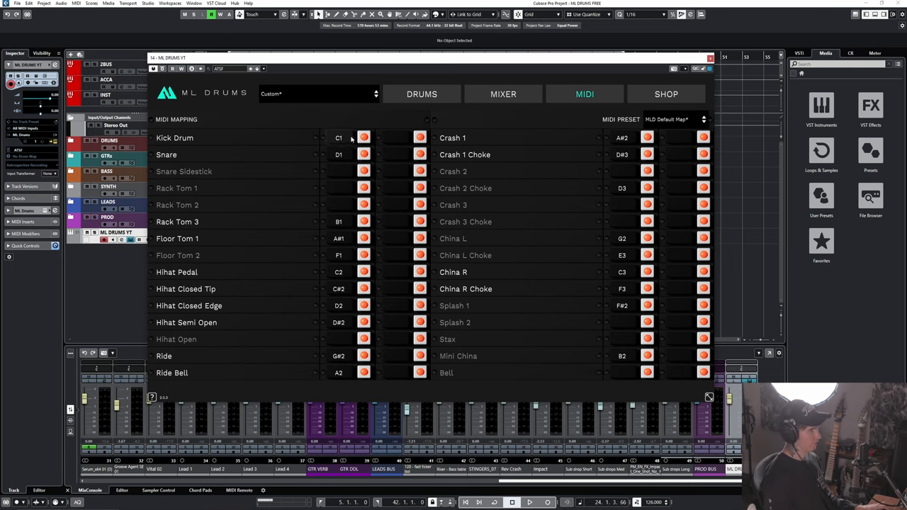
pyautogui.click(709, 57)
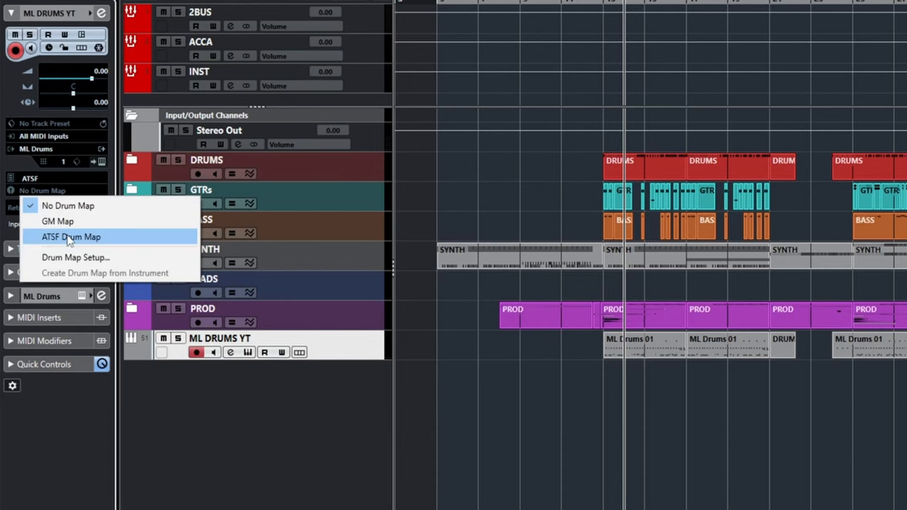
# Assign the ATSF drum map to ML DRUMS YT and copy the ML Drums 01 parts onto it.
pyautogui.click(71, 236)
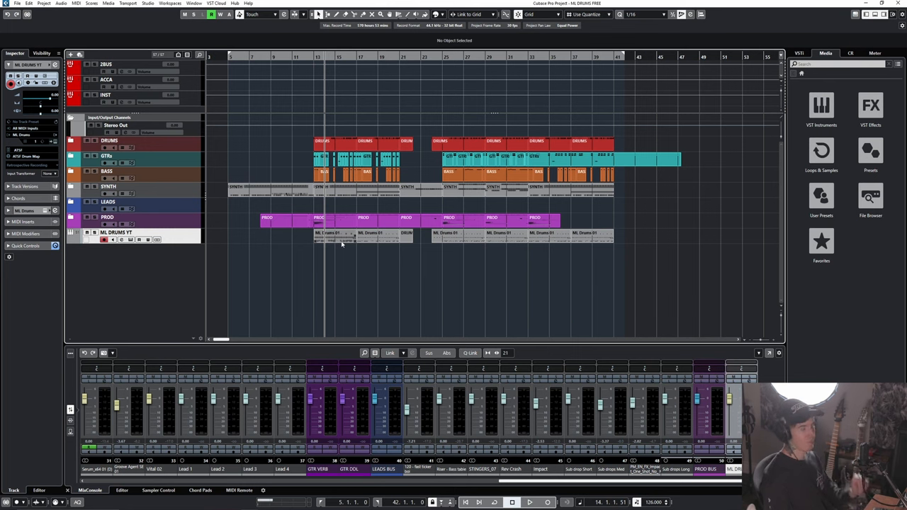
pyautogui.doubleClick(341, 238)
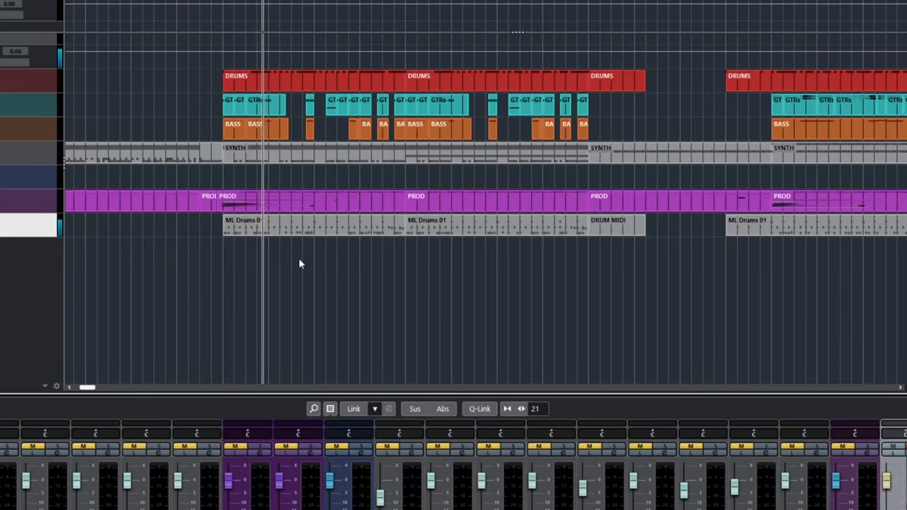
pyautogui.rightClick(300, 261)
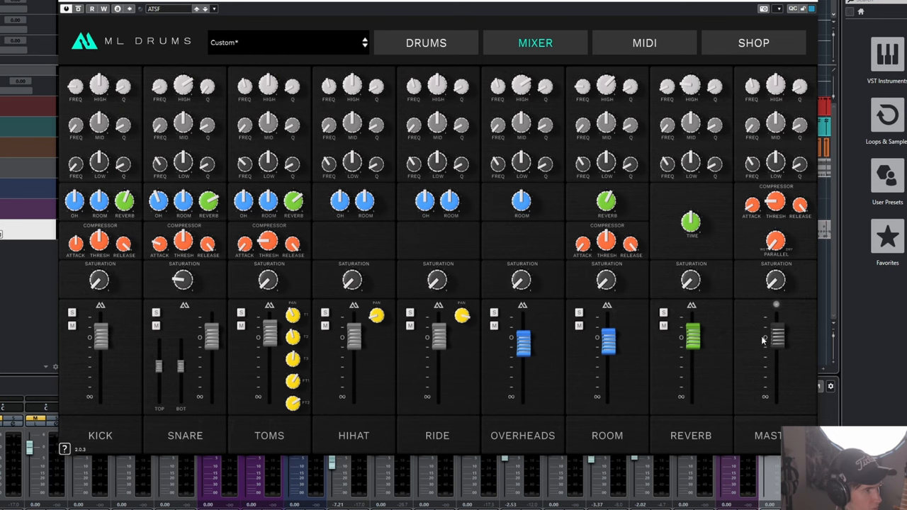
pyautogui.moveTo(354, 339)
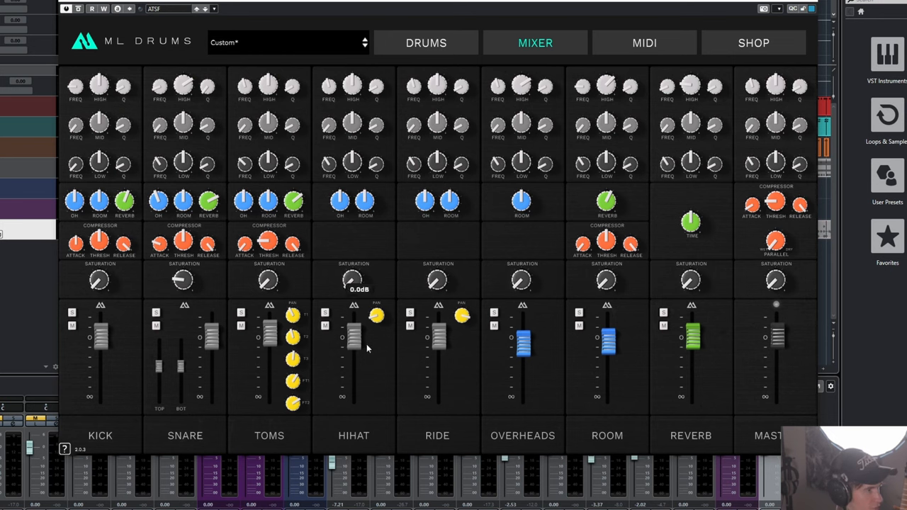
pyautogui.moveTo(248, 346)
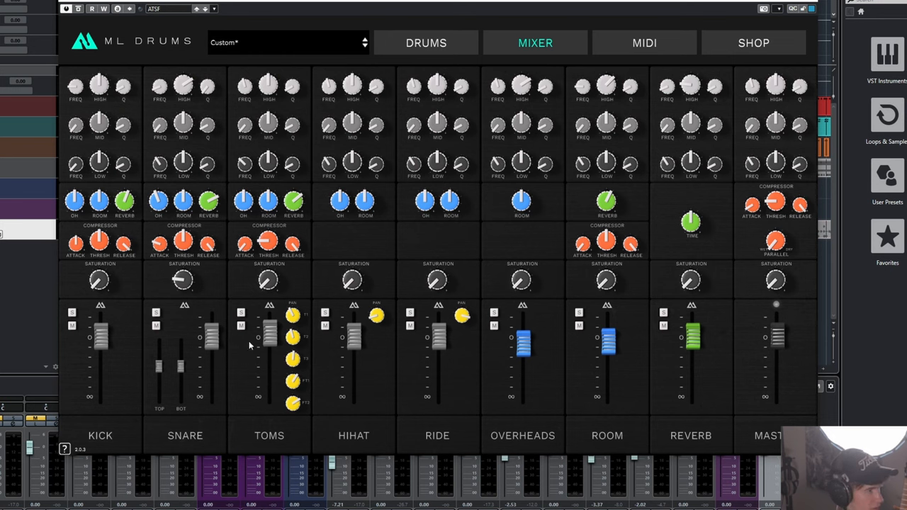
pyautogui.moveTo(138, 298)
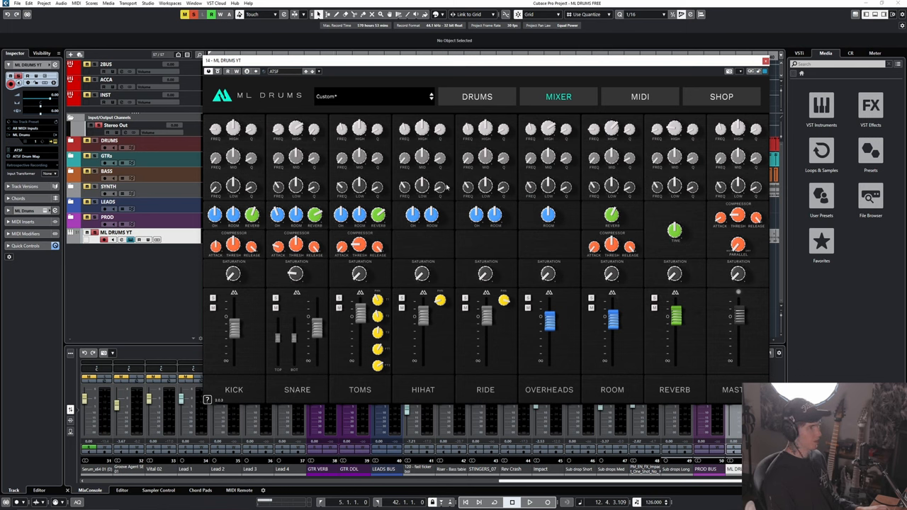
pyautogui.click(531, 502)
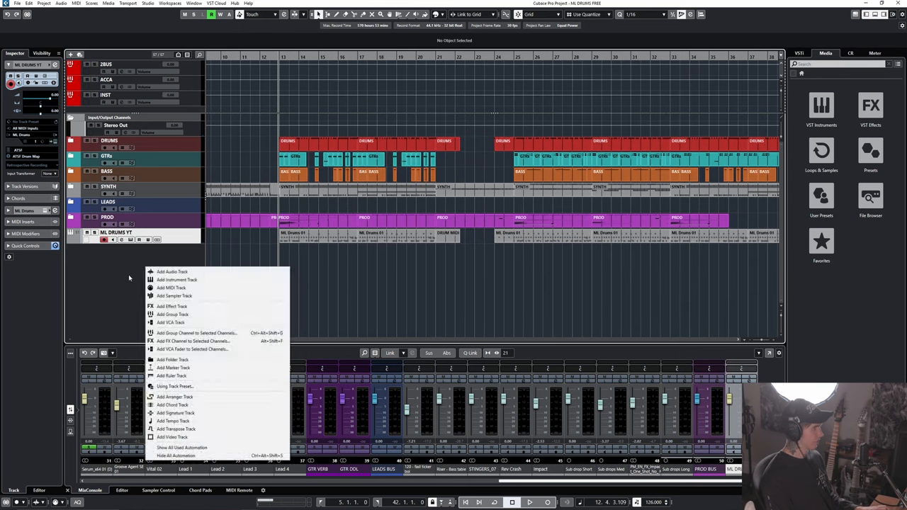
# Add an instrument track loading Groove Agent SE.
pyautogui.click(177, 279)
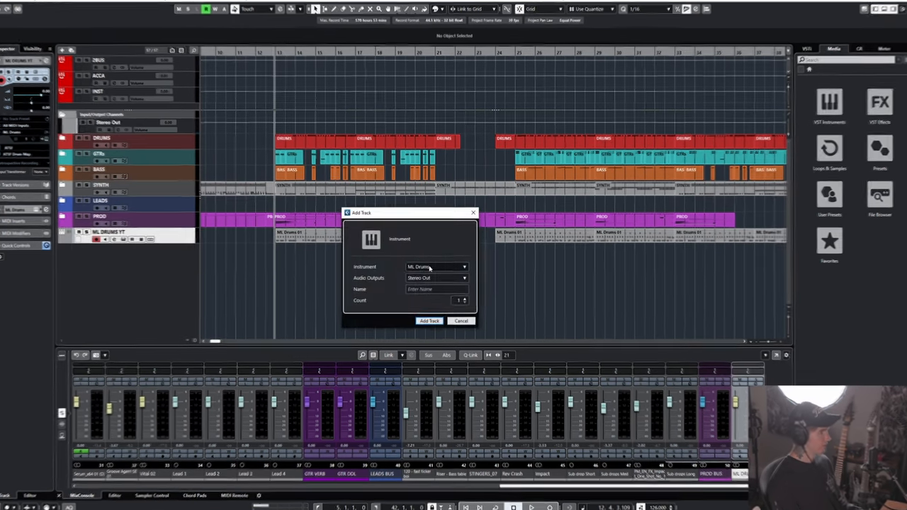
pyautogui.click(436, 266)
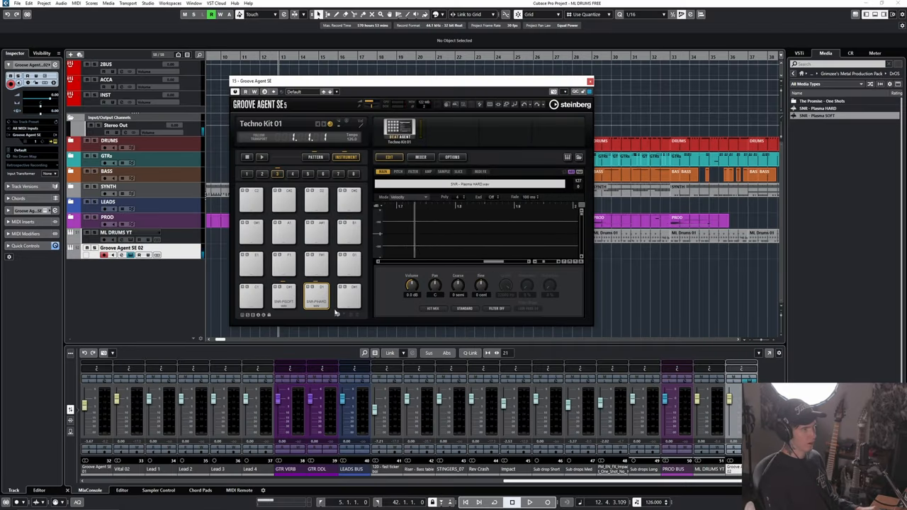
# Load the roomy kick and soft snare one-shots onto Groove Agent SE pads and check each pad.
pyautogui.click(282, 292)
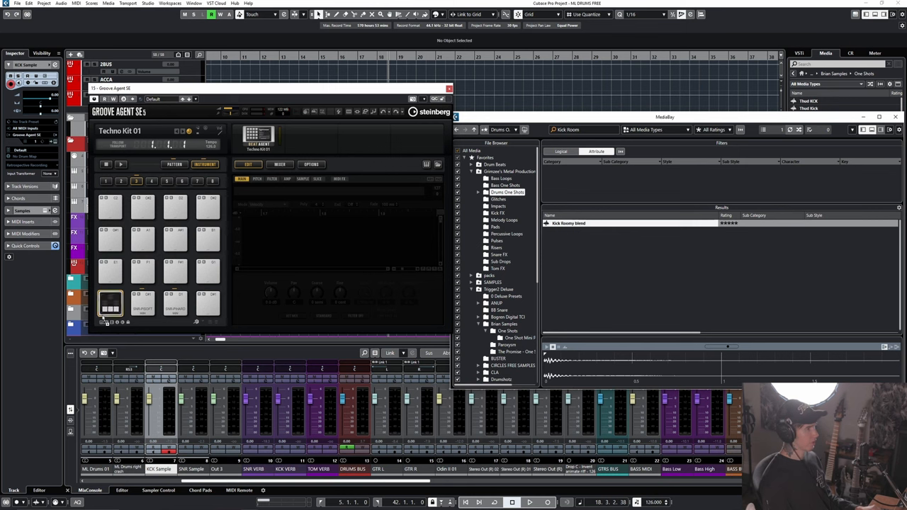
pyautogui.click(111, 303)
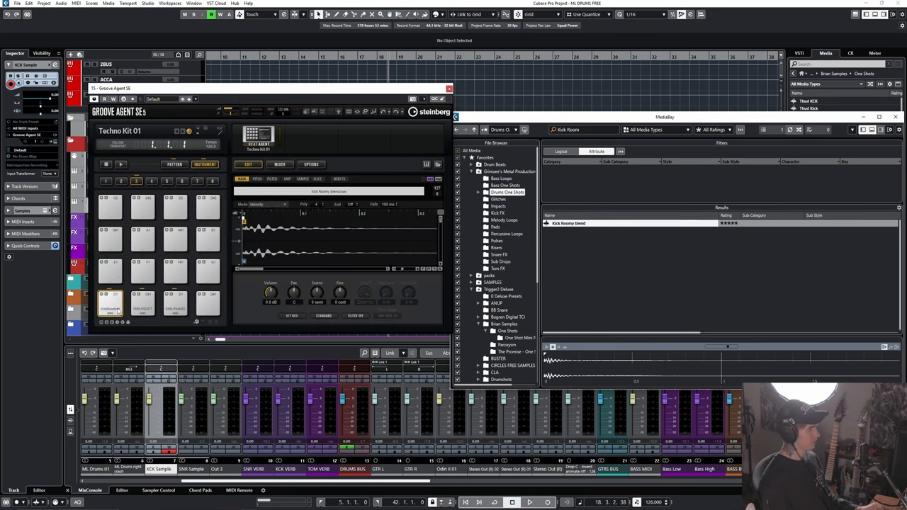
pyautogui.click(175, 304)
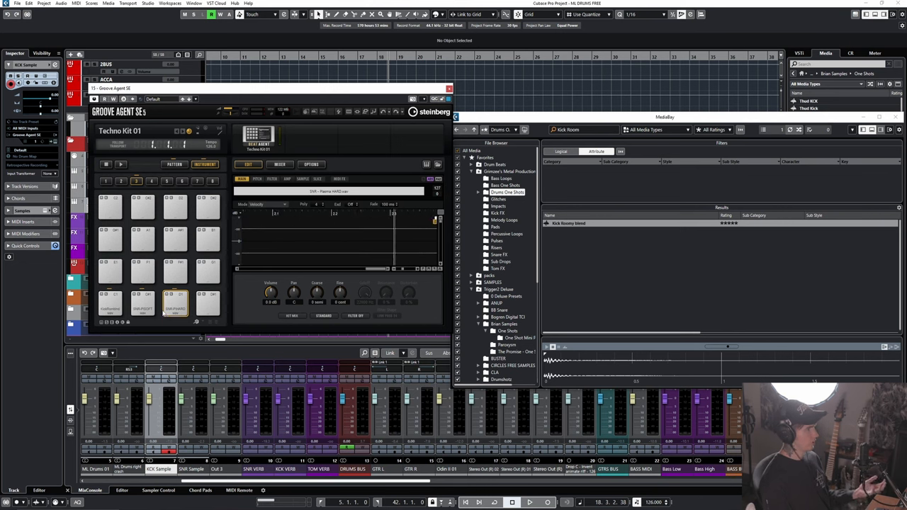
pyautogui.click(111, 300)
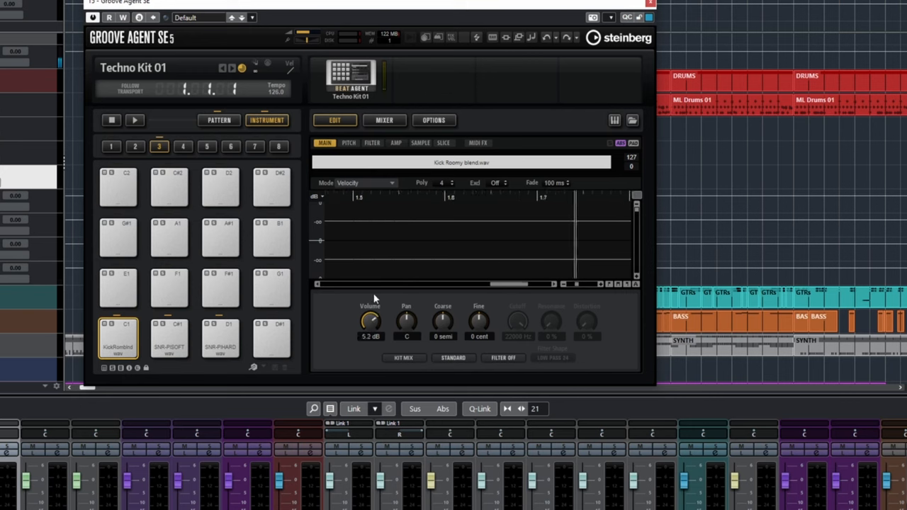
pyautogui.click(118, 339)
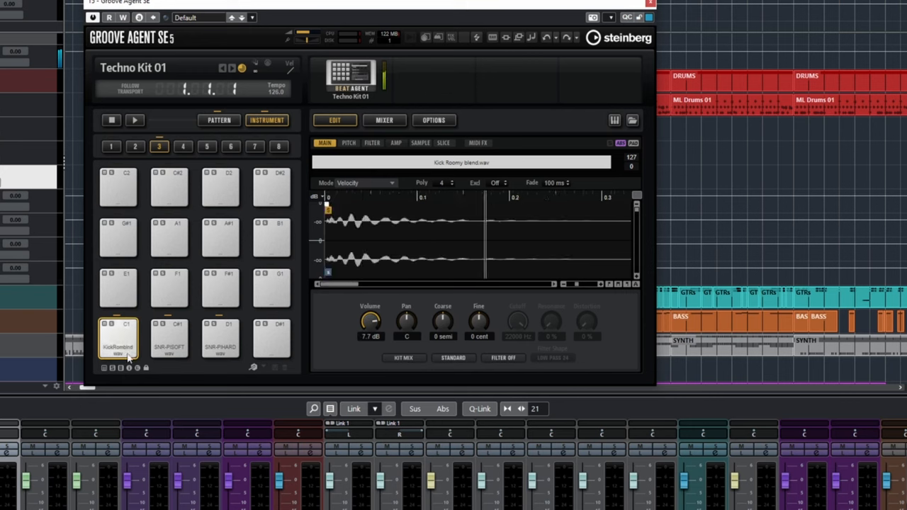
pyautogui.click(169, 338)
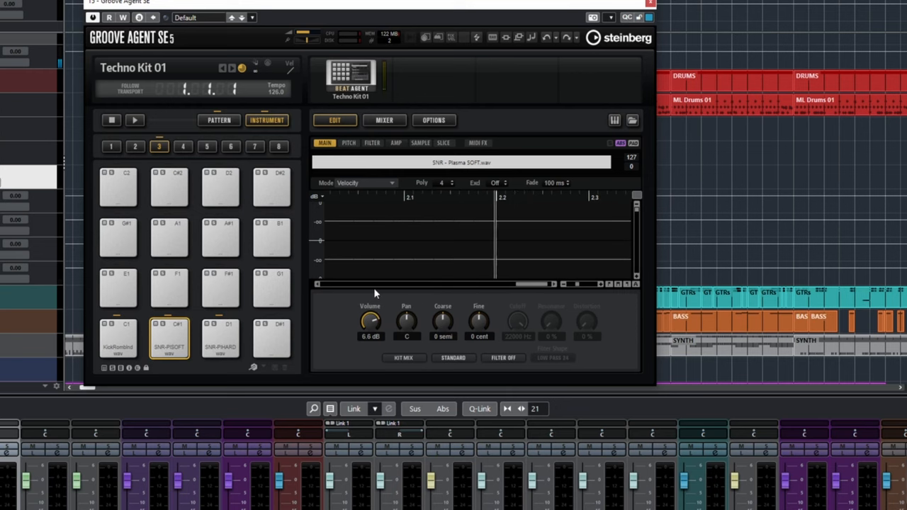
pyautogui.click(221, 339)
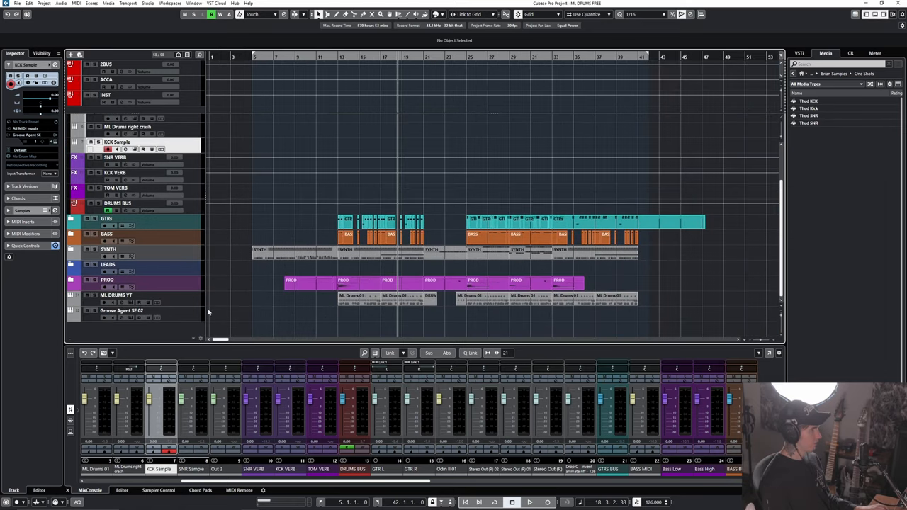
# Add a One shots MIDI track holding the ML Drums 01 parts.
pyautogui.click(120, 311)
pyautogui.write('One shots')
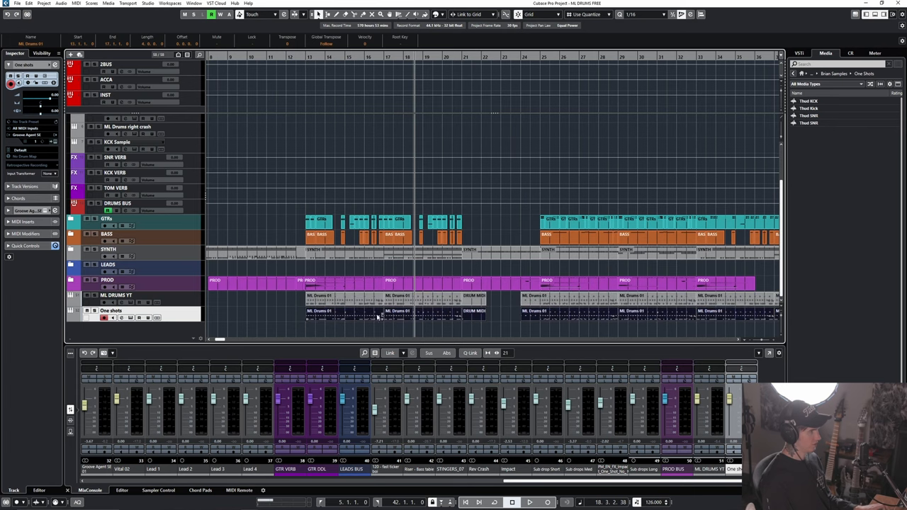
pyautogui.click(329, 311)
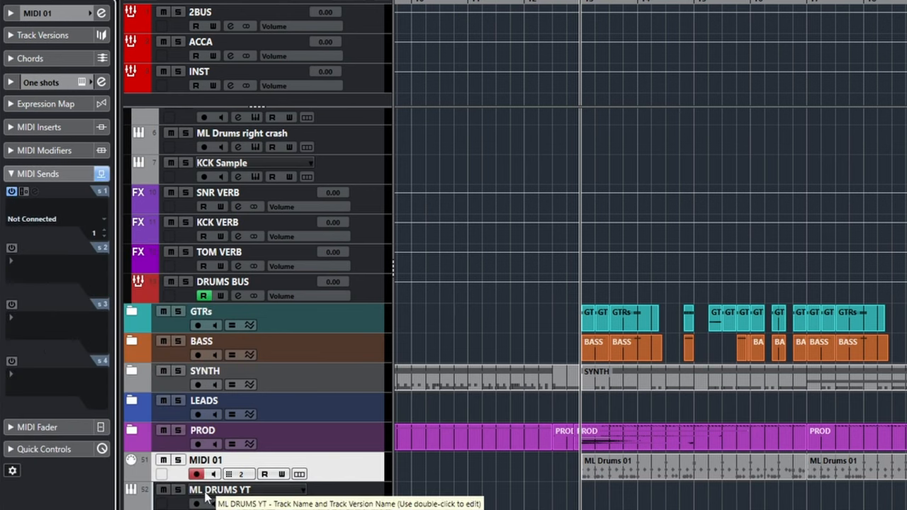
# Keep MIDI 01's send 1 on ML DRUMS YT and enable a second MIDI send.
pyautogui.click(54, 218)
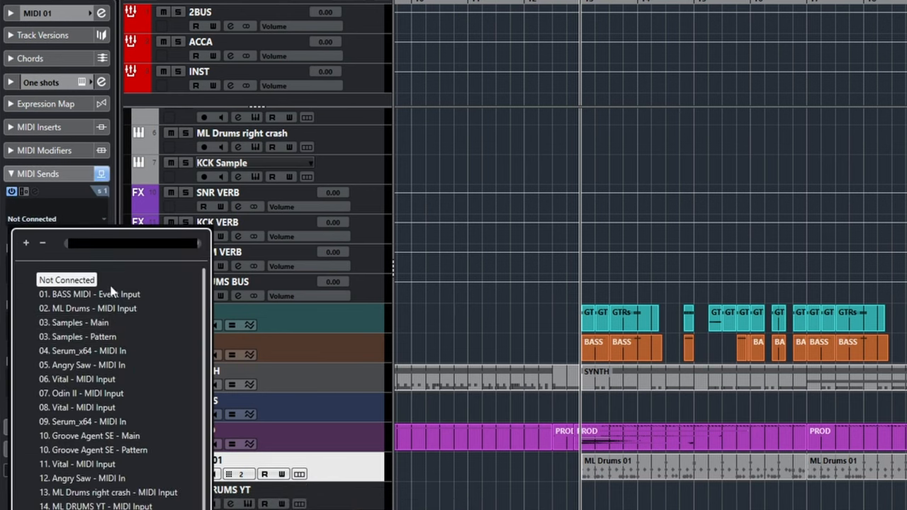
pyautogui.click(94, 506)
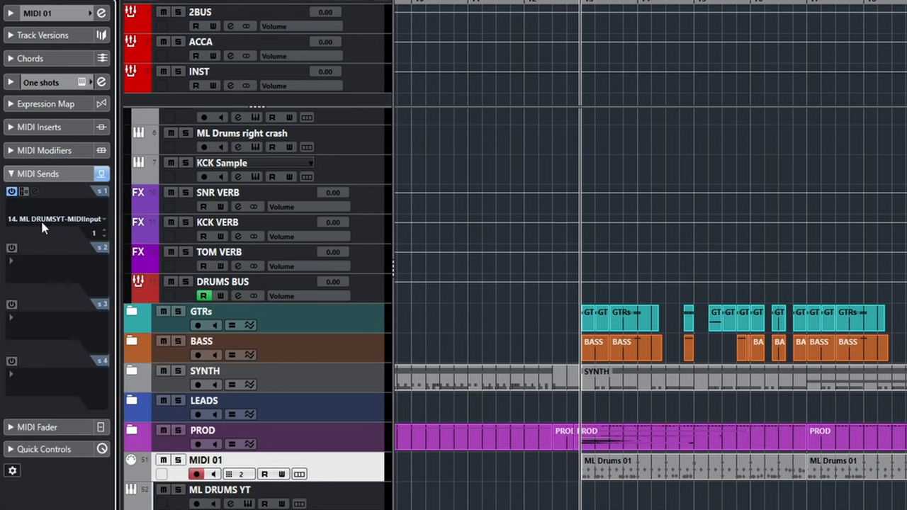
pyautogui.scroll(-3)
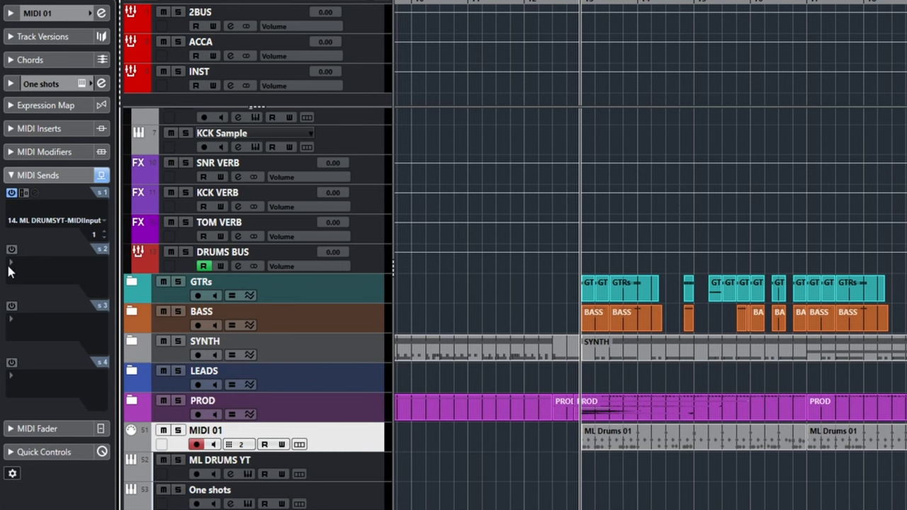
pyautogui.click(54, 276)
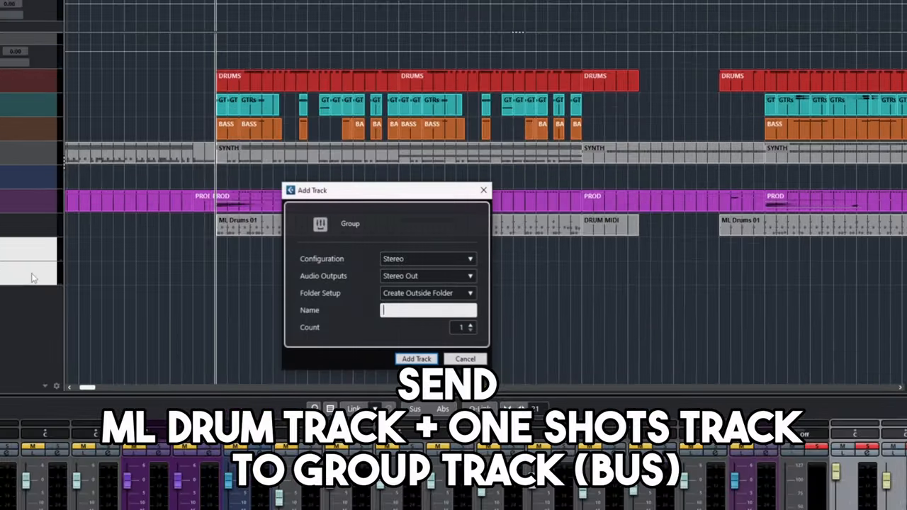
# Name the new stereo group track DRUM Bus YT.
pyautogui.write('DRUM B')
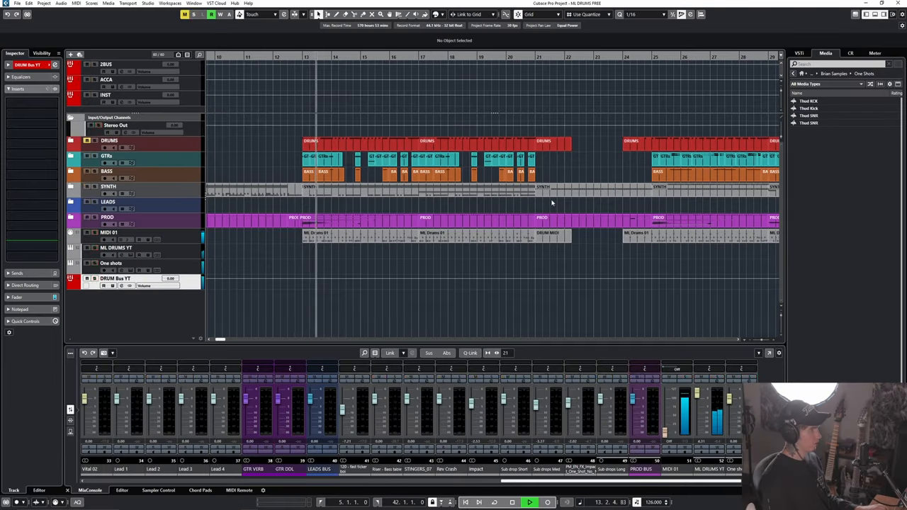
pyautogui.click(530, 502)
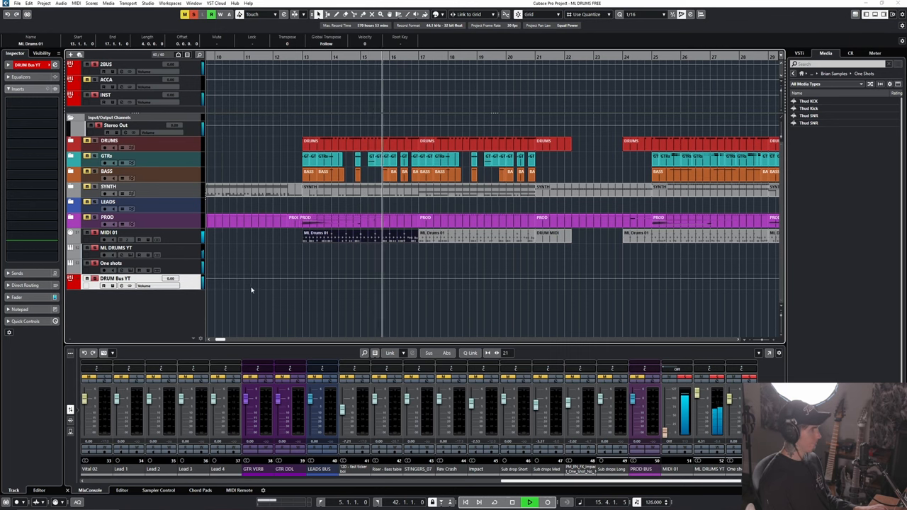
pyautogui.click(110, 263)
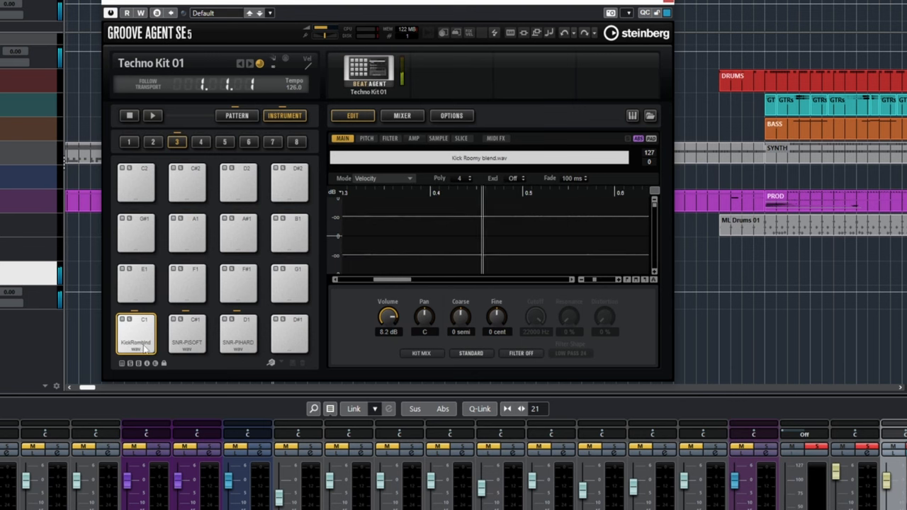
# Assign the Groove Agent SE snare pad to its own output Out 2 instead of Kit Mix.
pyautogui.rightClick(187, 333)
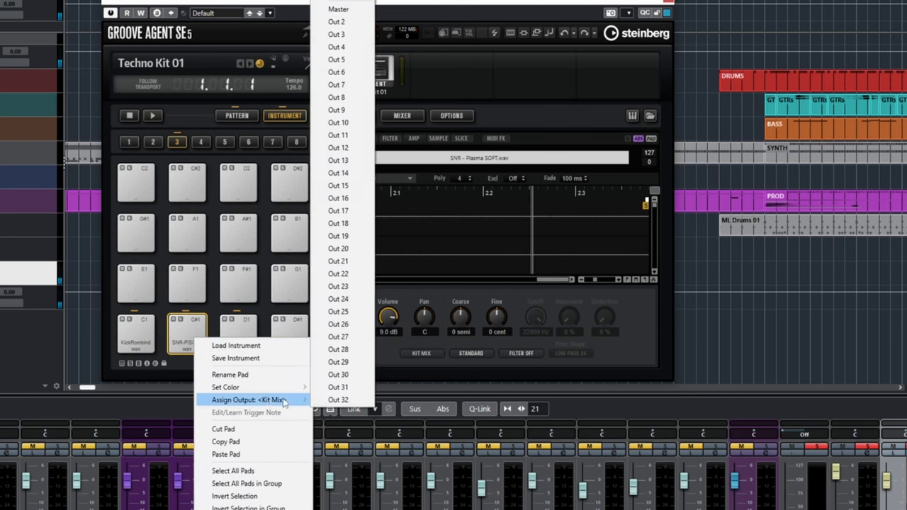
pyautogui.click(334, 21)
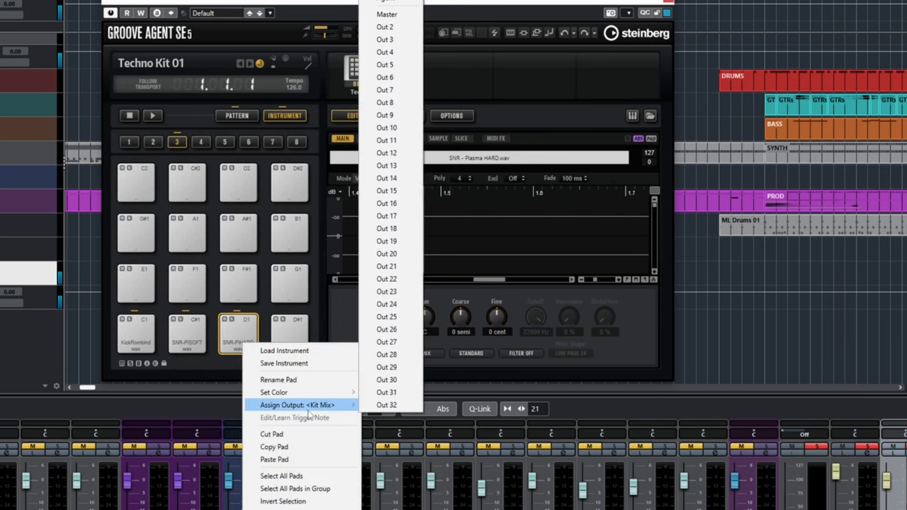
pyautogui.moveTo(386, 27)
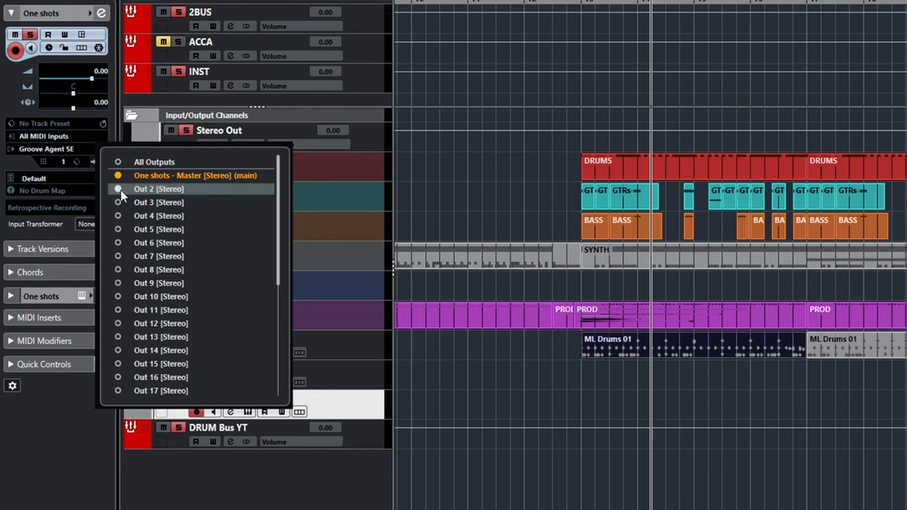
# Activate Groove Agent SE's Out 2 (Stereo) so the snare gets its own channel.
pyautogui.click(159, 188)
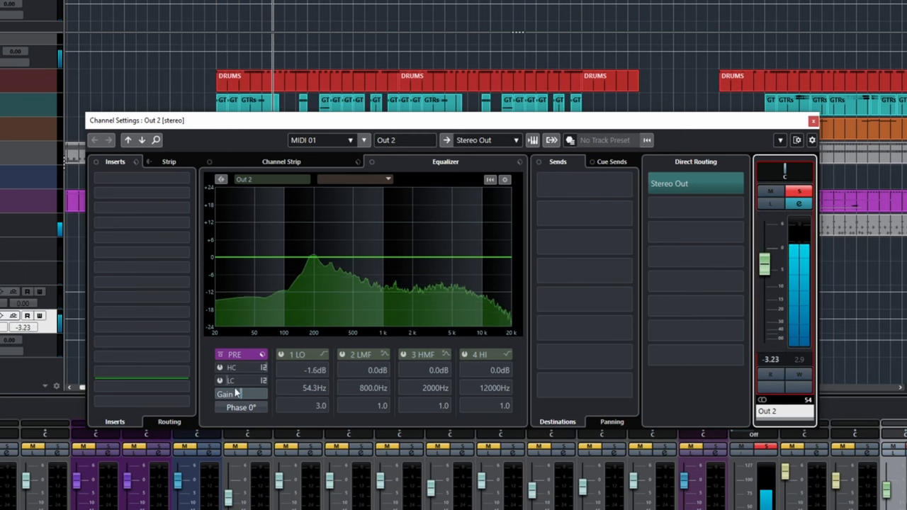
# Bring up the Channel Settings window for the Out 2 snare channel.
pyautogui.moveTo(764, 264); pyautogui.dragTo(764, 247)
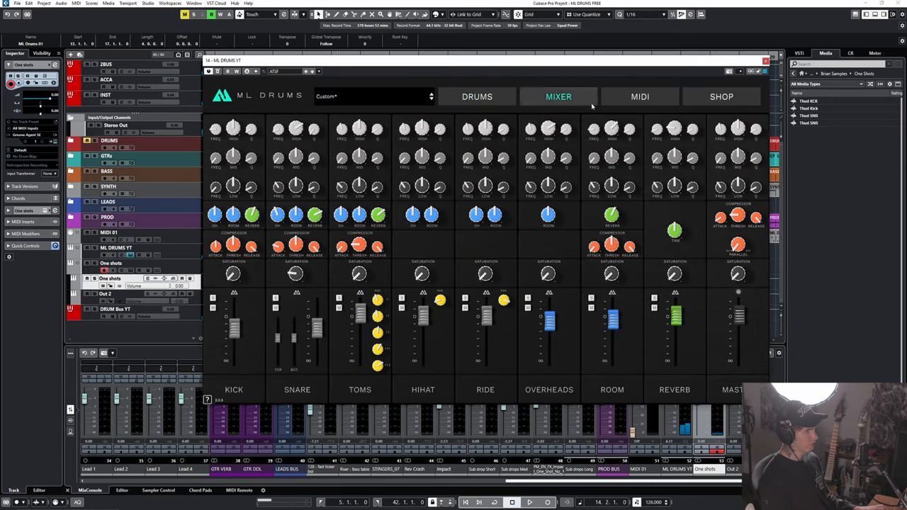
# Show the ML Drums kit mixer with kick, snare, toms, hi-hat and room channels.
pyautogui.click(530, 502)
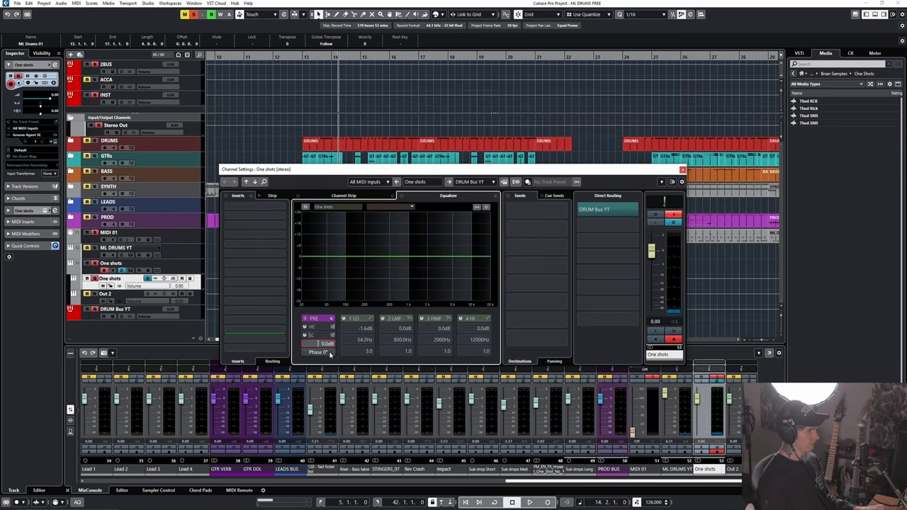
# Route the One shots channel's output to DRUM Bus YT and bring up the RoomWorks SE reverb.
pyautogui.click(530, 502)
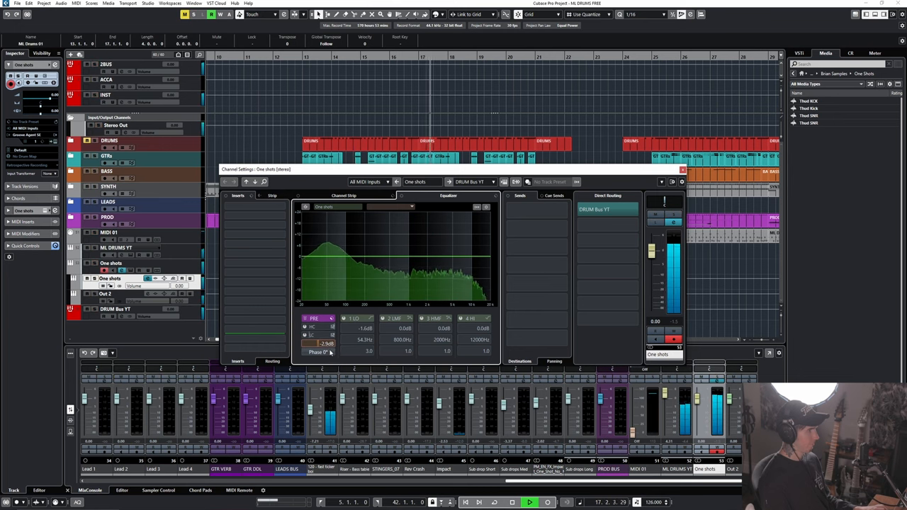
pyautogui.click(683, 170)
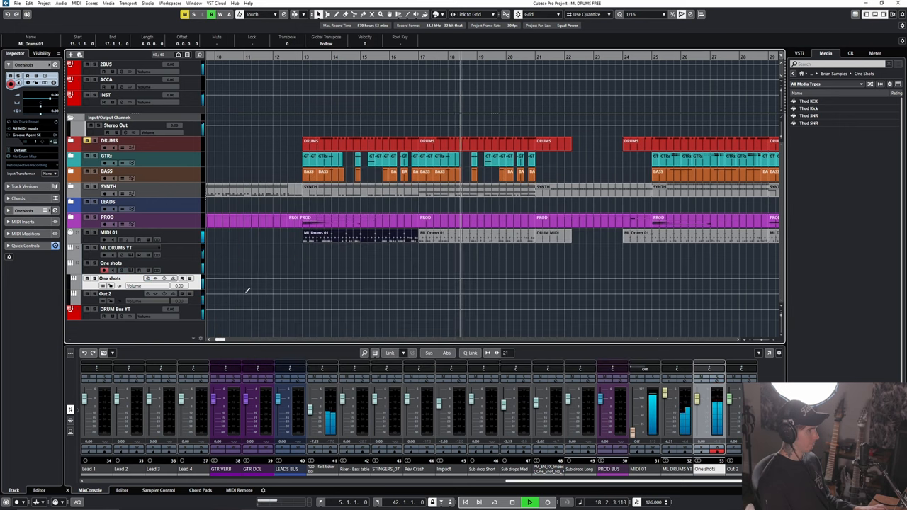
pyautogui.doubleClick(106, 293)
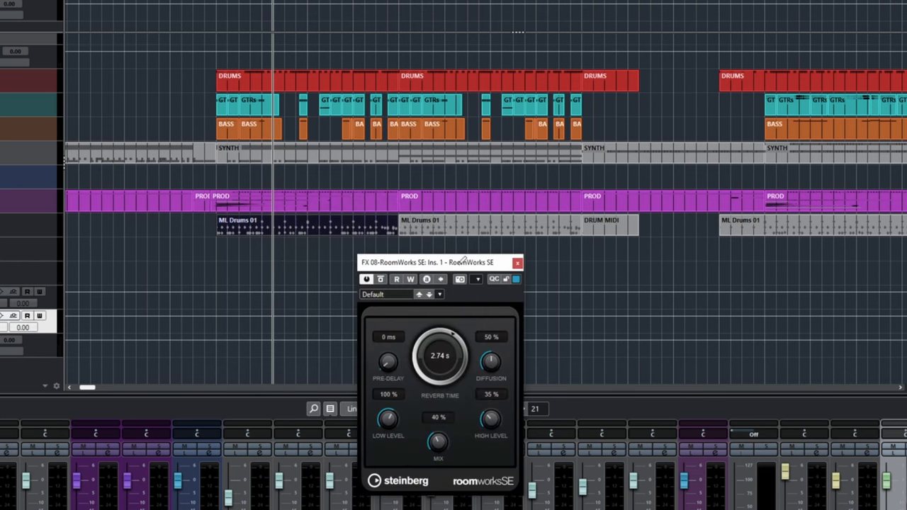
# Turn the RoomWorks SE Reverb Time down from 2.74 s to about 0.57 s.
pyautogui.moveTo(440, 263); pyautogui.dragTo(408, 187)
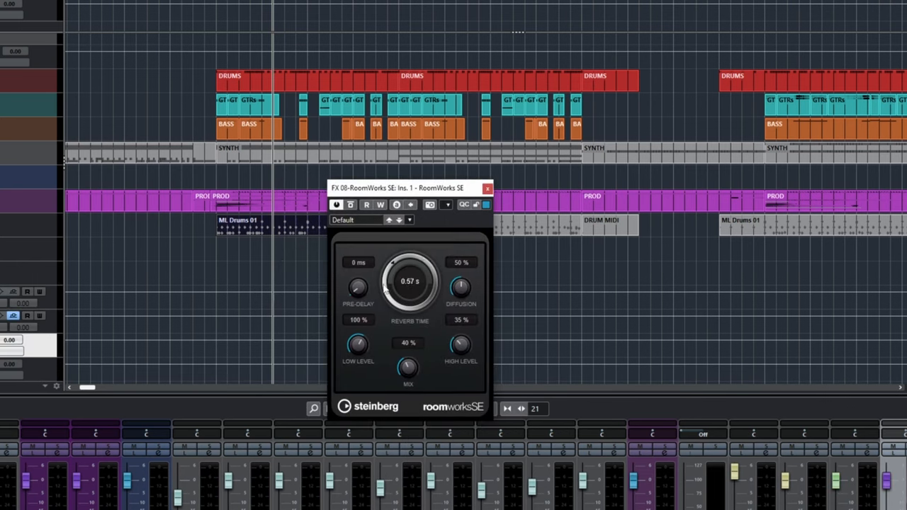
pyautogui.moveTo(410, 281); pyautogui.dragTo(418, 270)
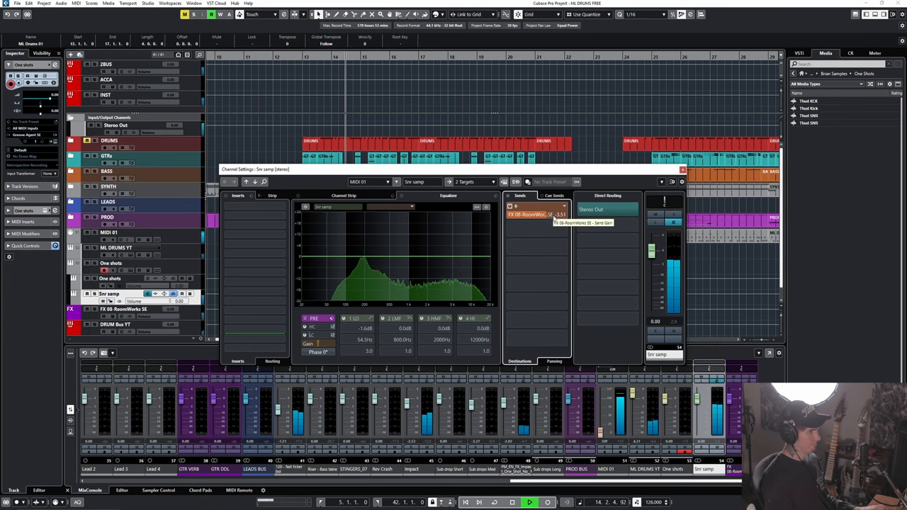
# Set the Snr samp send level to FX 08-RoomWorks SE, route it to DRUM Bus YT, and load GClip on the bus.
pyautogui.moveTo(539, 214); pyautogui.dragTo(539, 221)
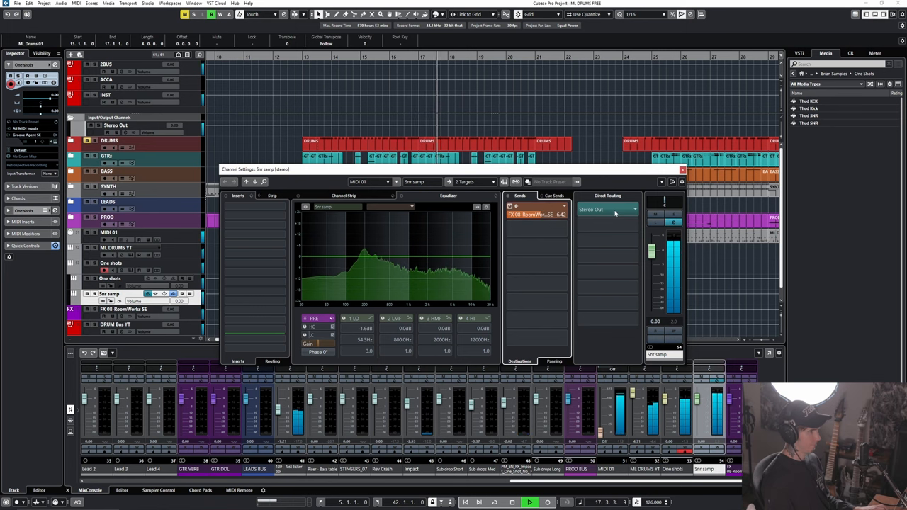
pyautogui.click(683, 172)
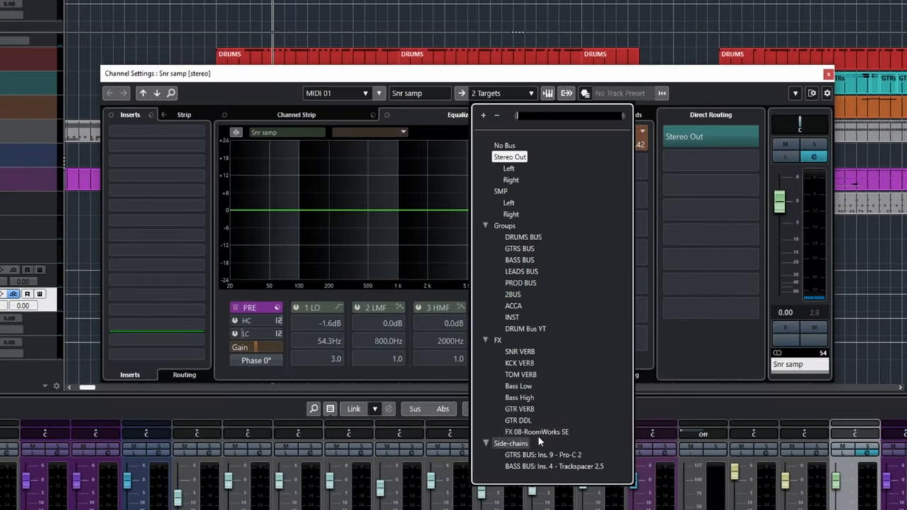
pyautogui.click(536, 431)
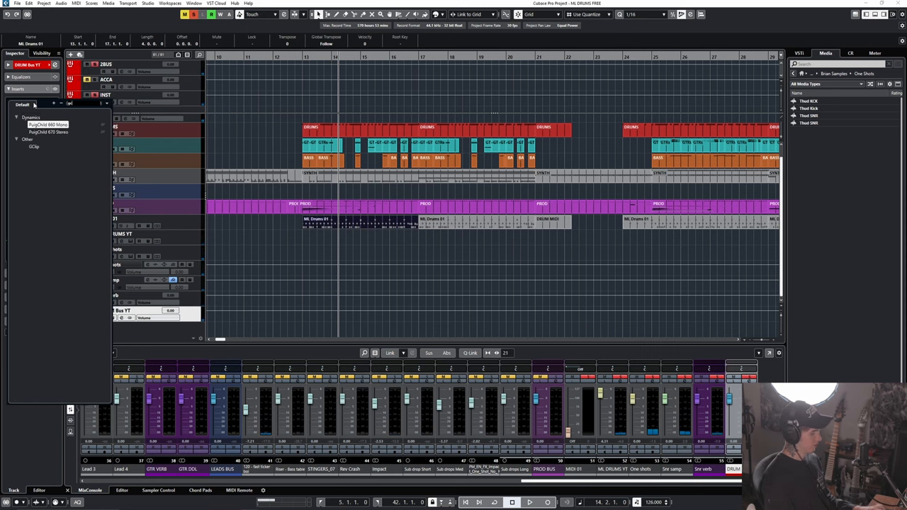
pyautogui.doubleClick(34, 146)
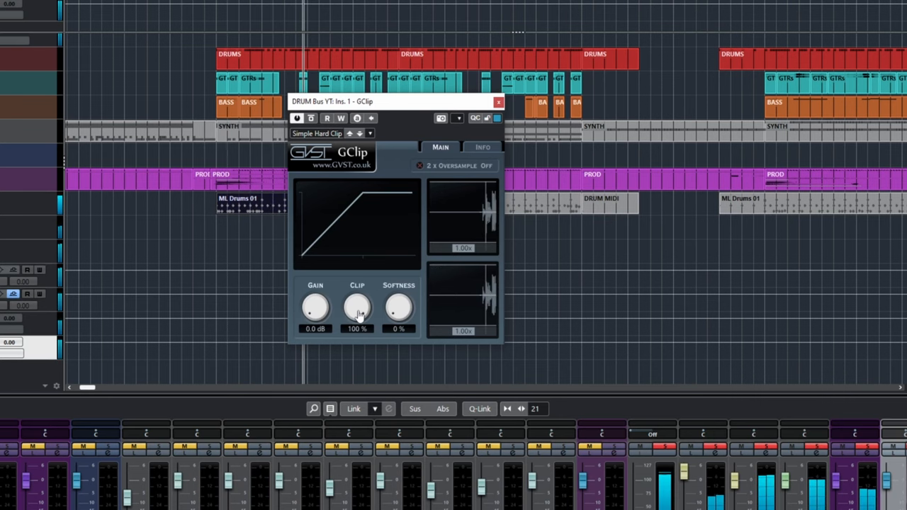
# Lower GClip's Clip level on DRUM Bus YT from 100% to about 43%.
pyautogui.moveTo(358, 307); pyautogui.dragTo(358, 319)
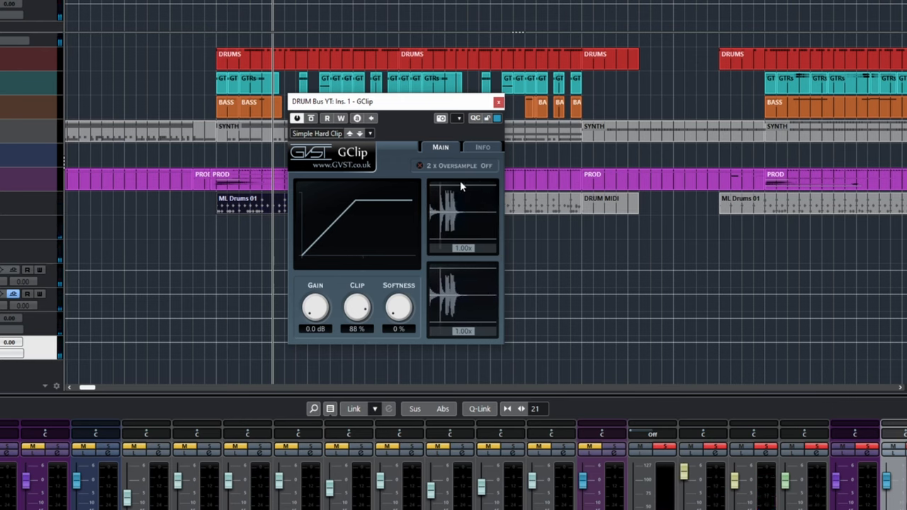
pyautogui.moveTo(358, 309); pyautogui.dragTo(361, 344)
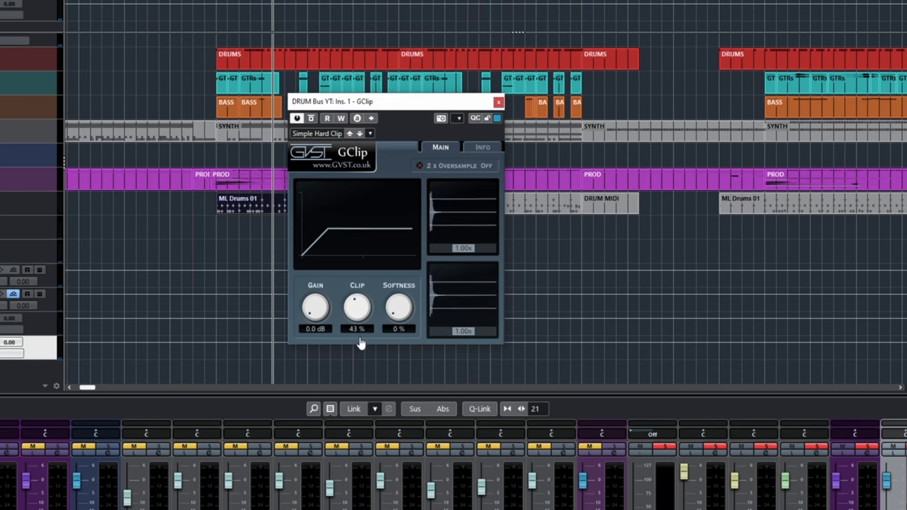
pyautogui.moveTo(357, 309); pyautogui.dragTo(366, 298)
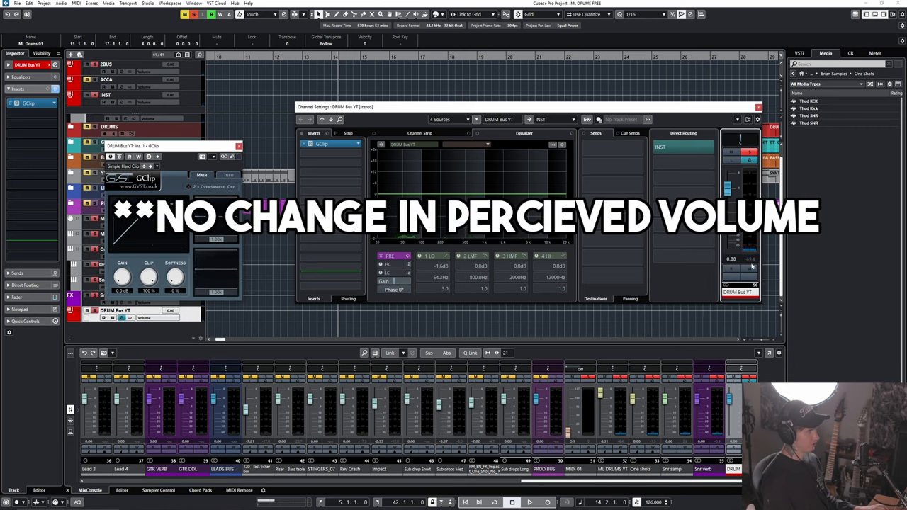
# Toggle the GClip insert on DRUM Bus YT during playback to compare drum loudness.
pyautogui.click(530, 502)
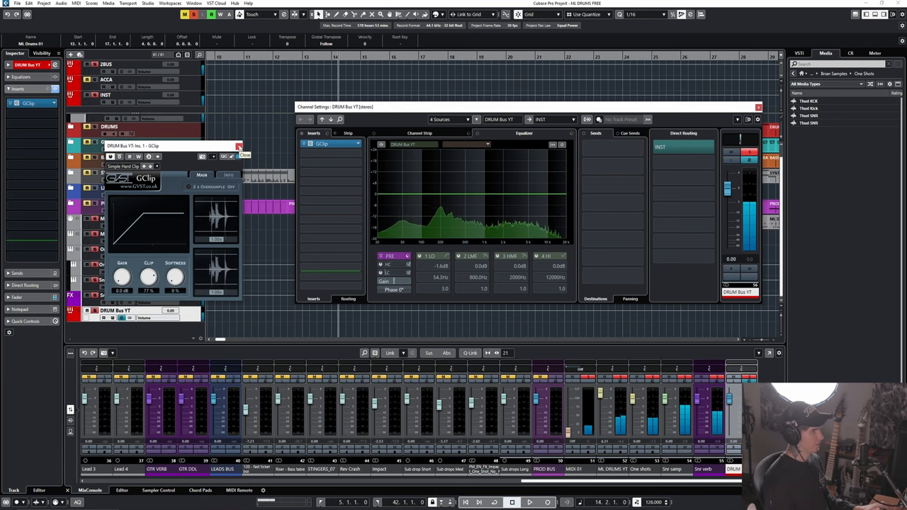
pyautogui.click(238, 146)
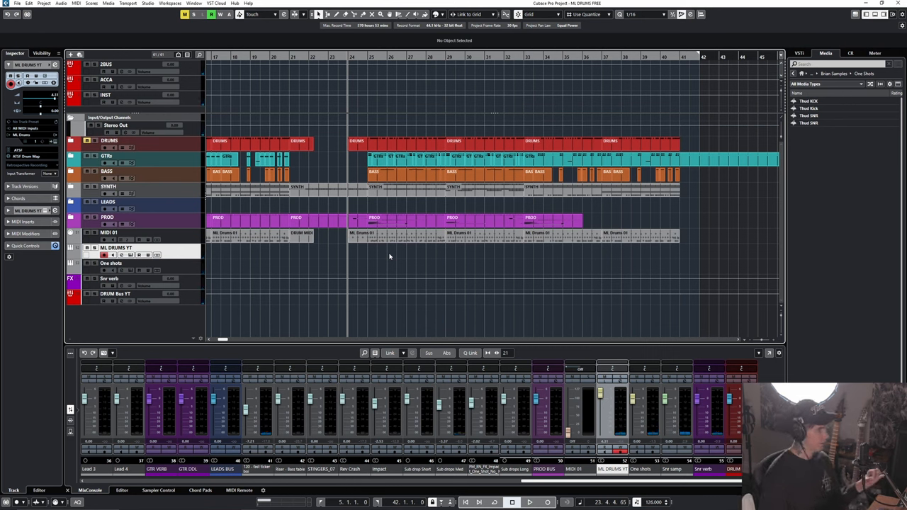
pyautogui.moveTo(373, 251)
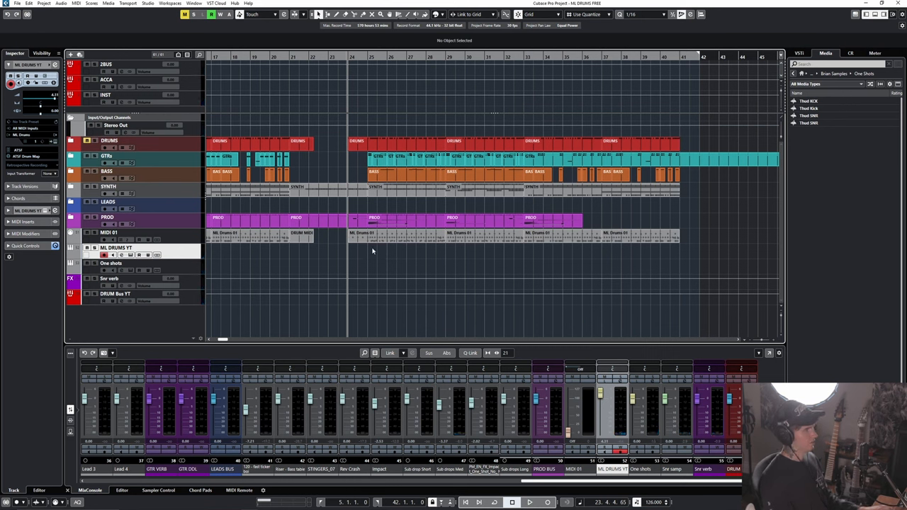
pyautogui.click(530, 502)
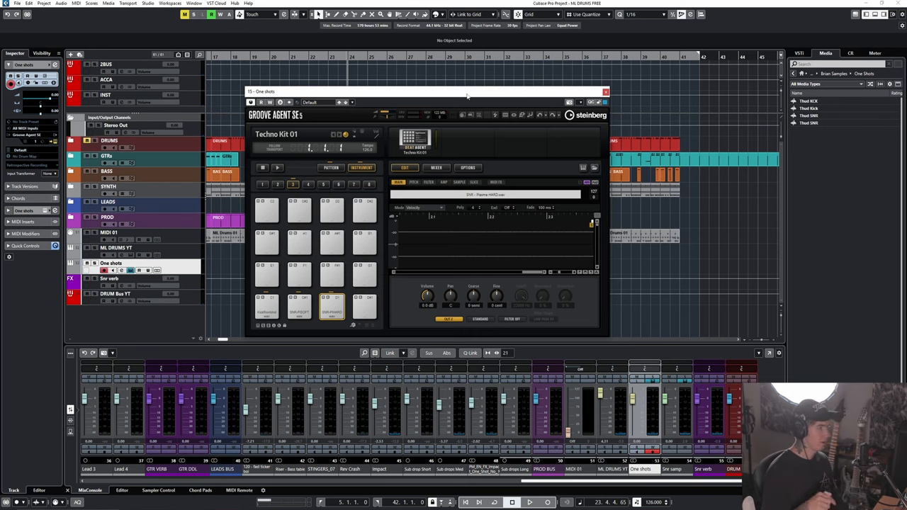
pyautogui.click(607, 90)
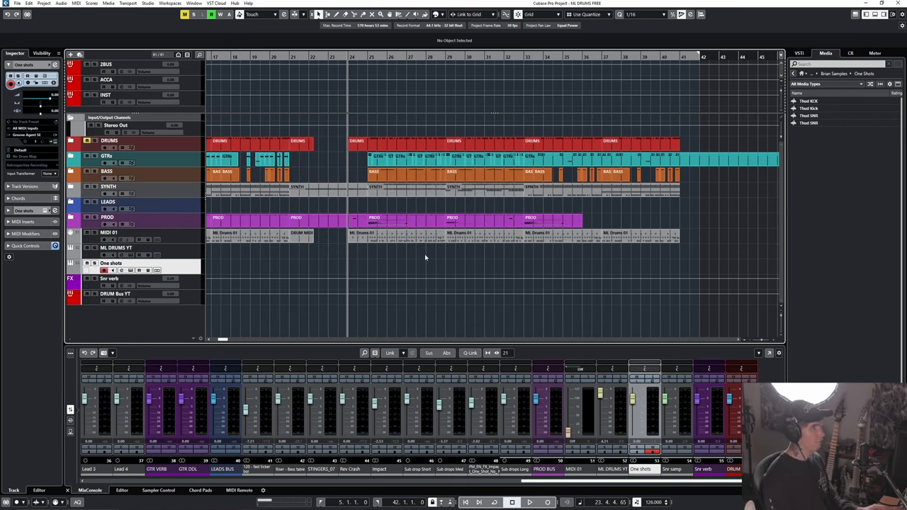